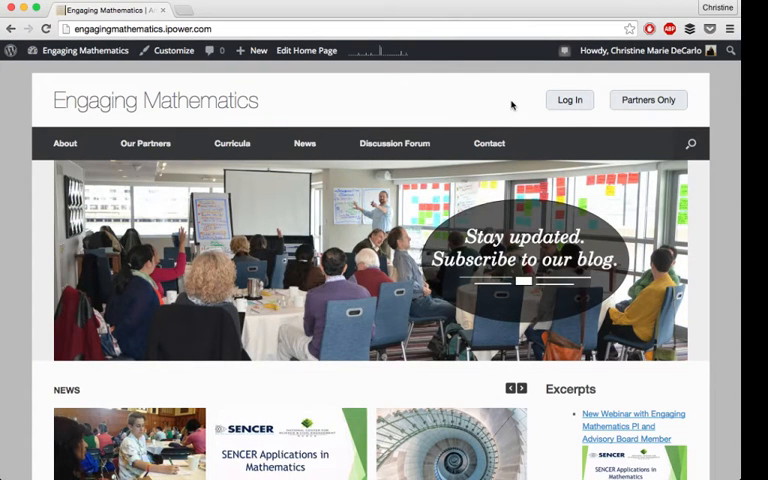
# Browse the Engaging Mathematics home page, then head to its admin dashboard via the admin bar.
pyautogui.click(64, 128)
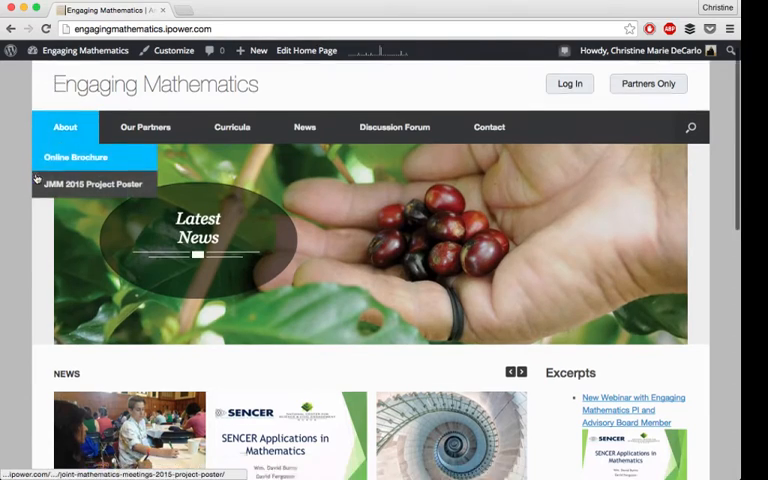
pyautogui.scroll(-3)
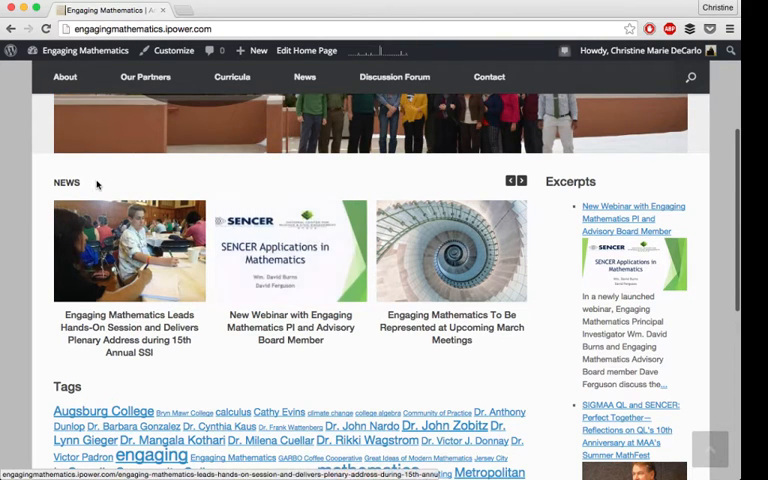
pyautogui.click(84, 52)
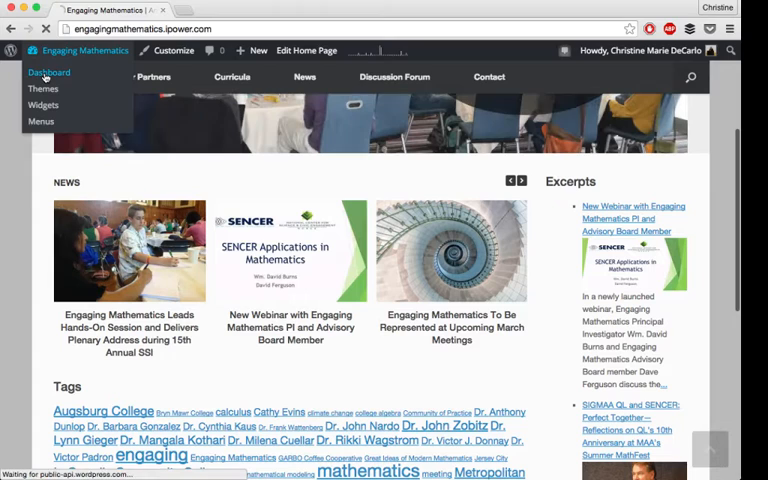
pyautogui.click(48, 72)
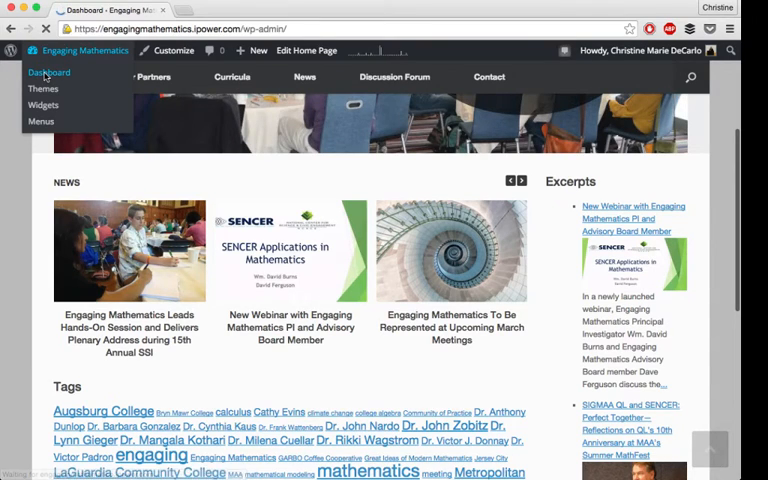
# Reach the Add Plugins page from the dashboard's Plugins menu.
pyautogui.click(48, 72)
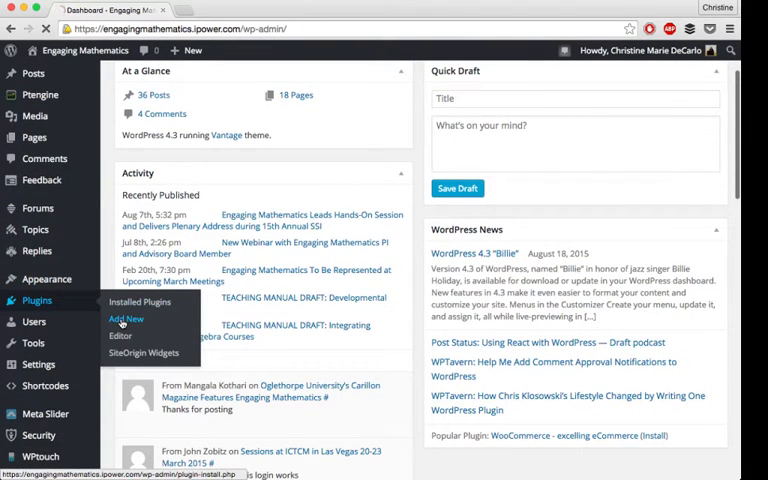
pyautogui.click(126, 318)
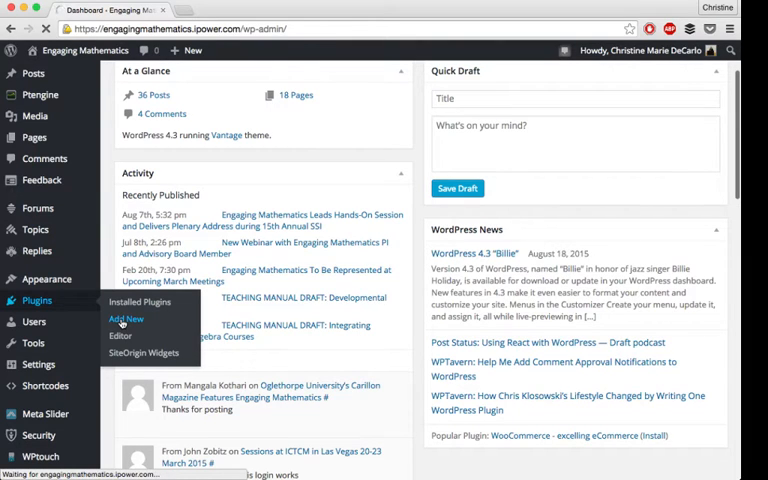
pyautogui.click(124, 318)
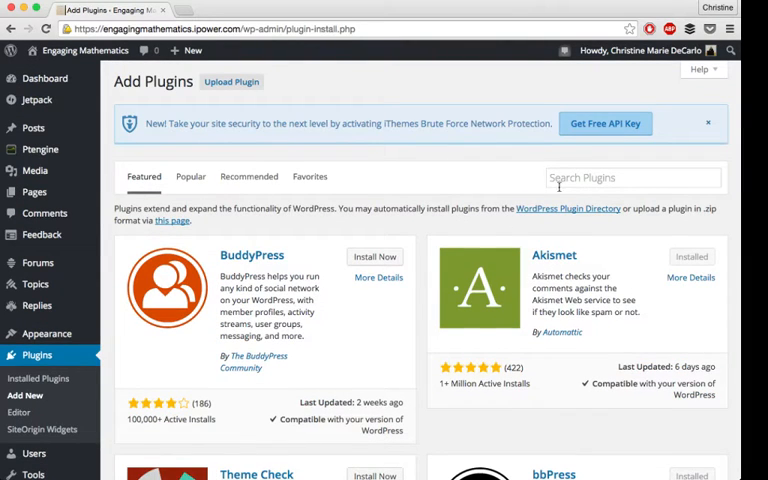
# Search plugins for 'siteorigin' and check Page Builder and Widgets Bundle show as installed.
pyautogui.write('siteorigin')
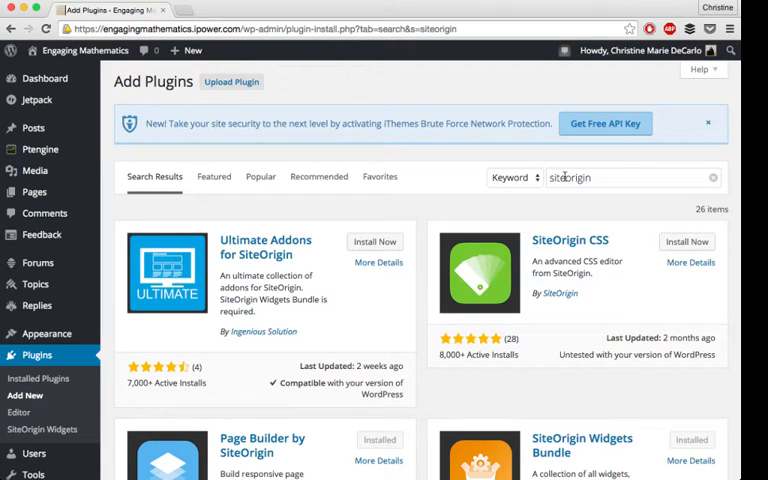
pyautogui.scroll(-3)
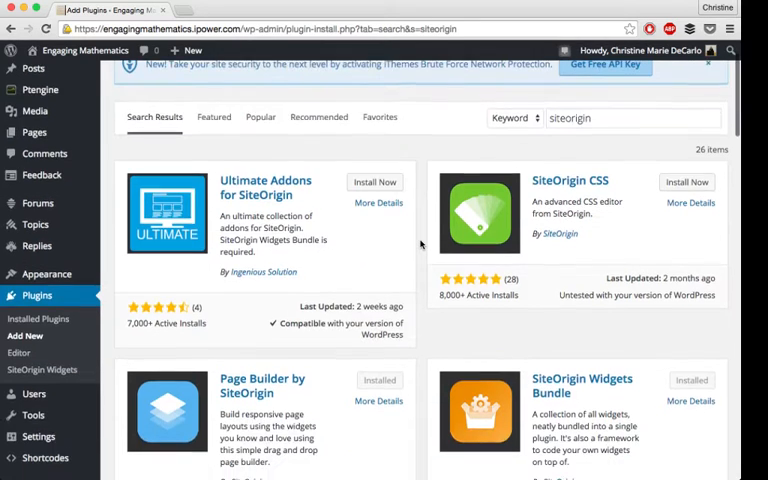
pyautogui.scroll(-3)
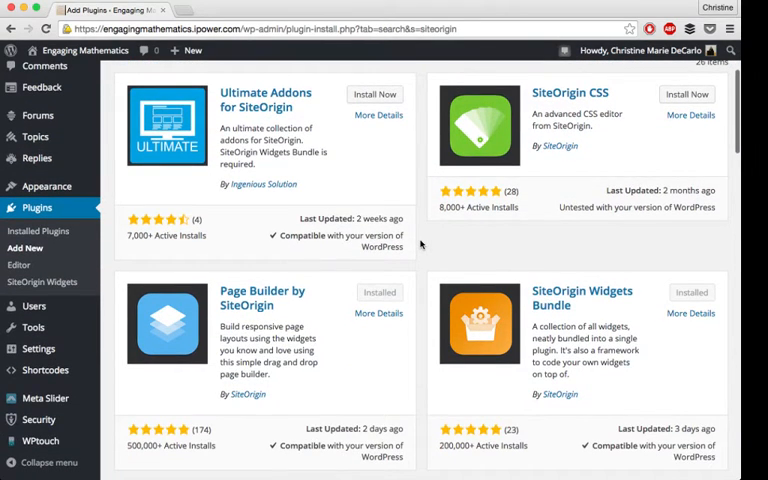
pyautogui.scroll(-3)
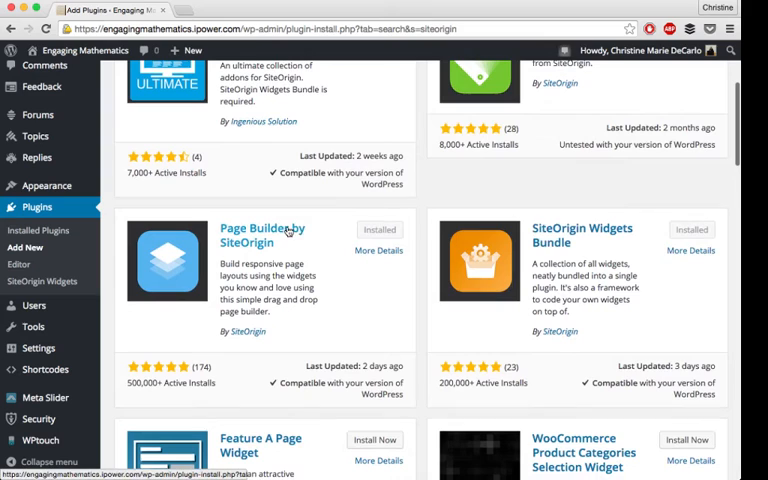
pyautogui.moveTo(600, 256)
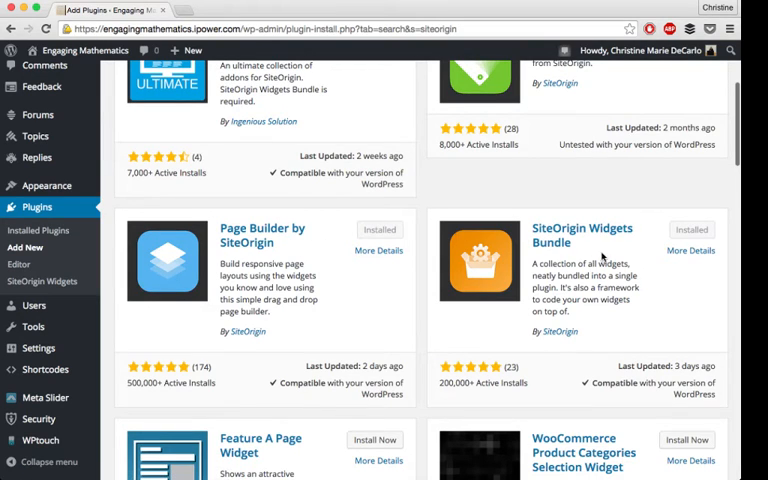
pyautogui.moveTo(326, 260)
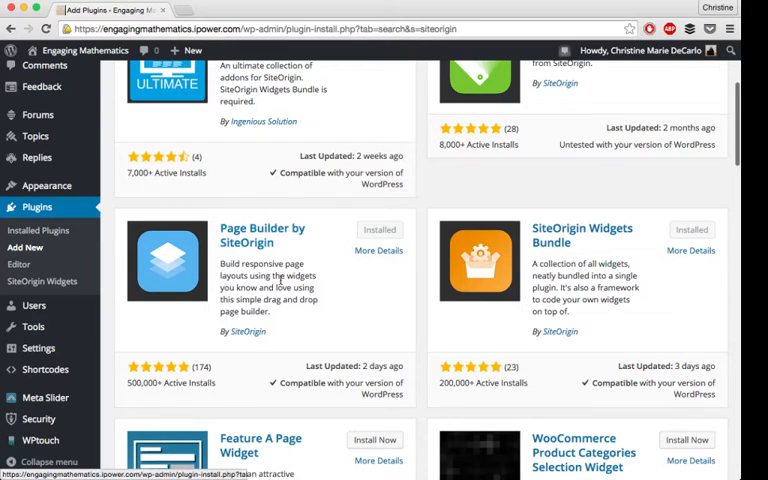
pyautogui.moveTo(476, 296)
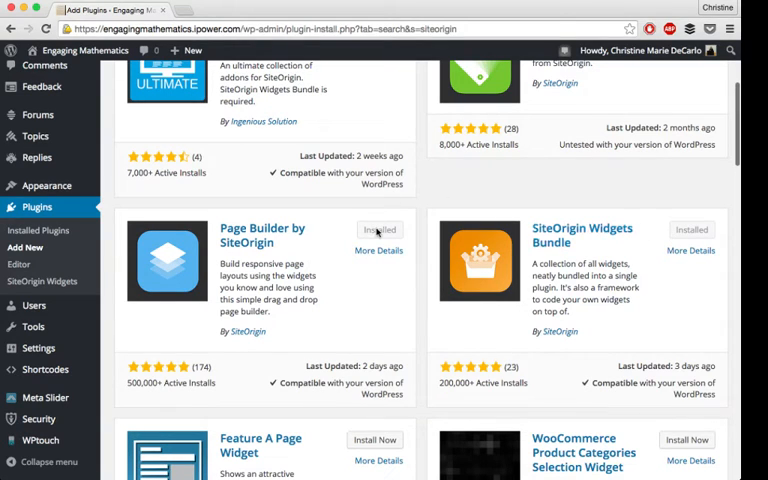
pyautogui.moveTo(380, 230)
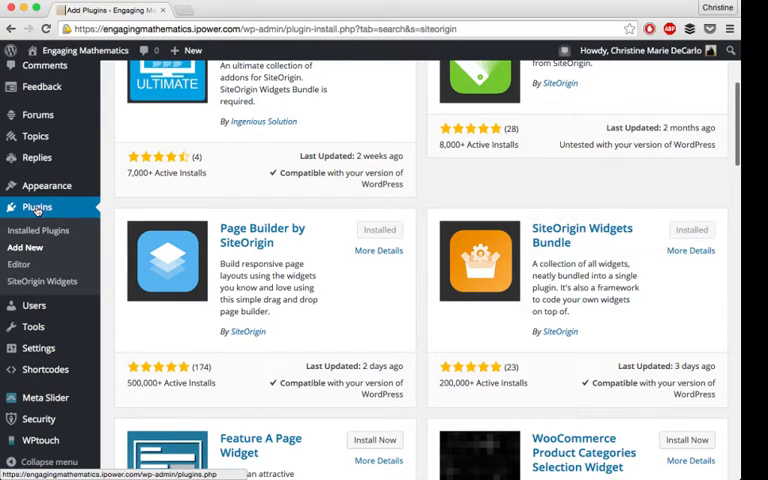
pyautogui.moveTo(42, 280)
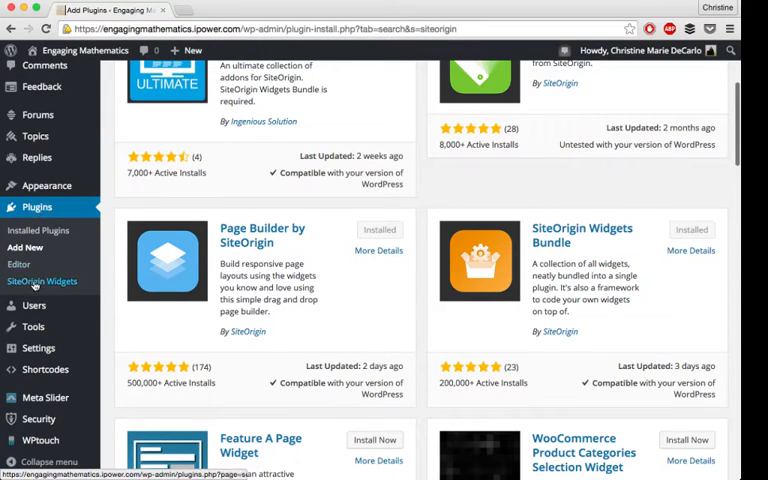
# View the SiteOrigin Widgets settings and confirm the Post carousel widget is On.
pyautogui.click(42, 280)
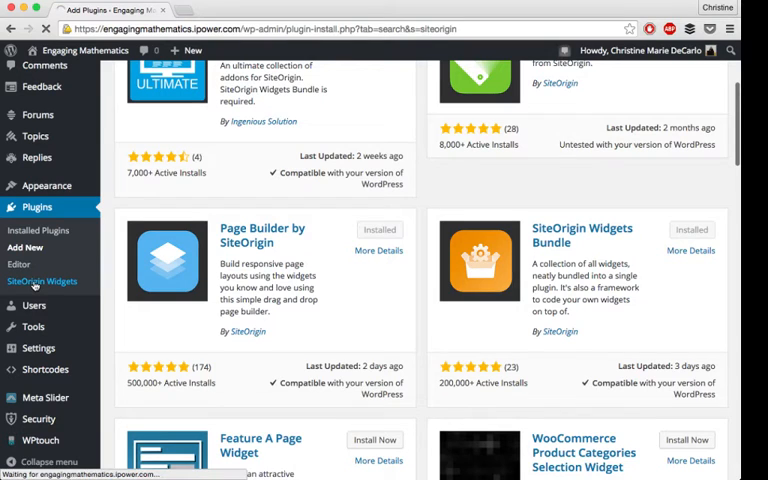
pyautogui.click(42, 280)
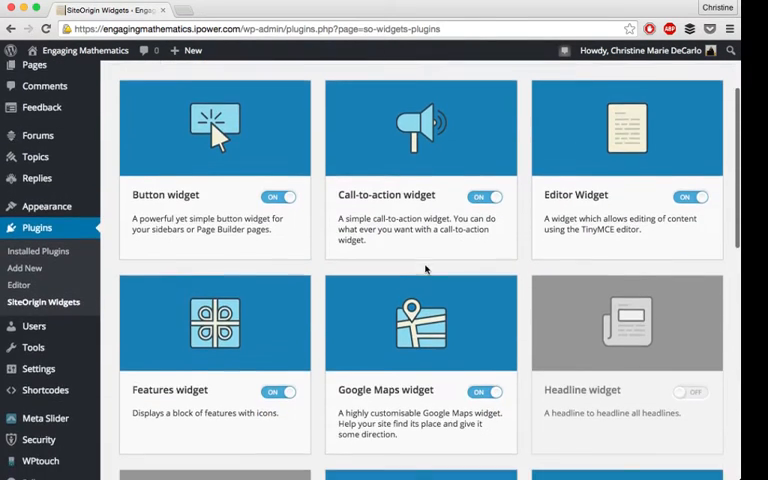
pyautogui.scroll(-3)
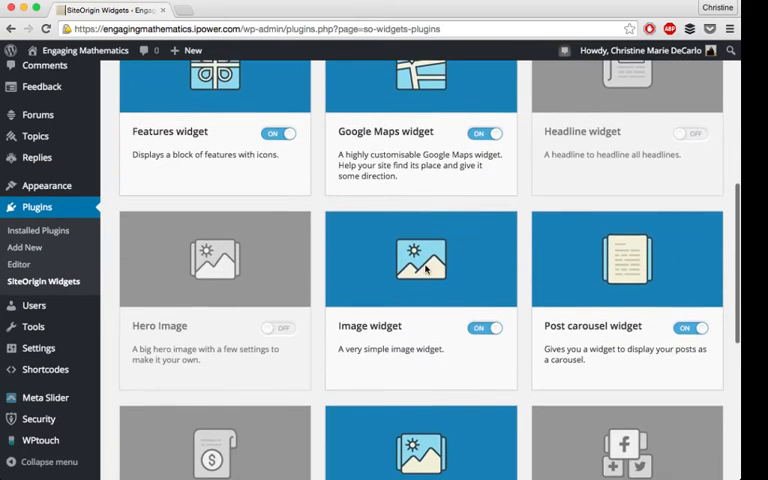
pyautogui.scroll(-3)
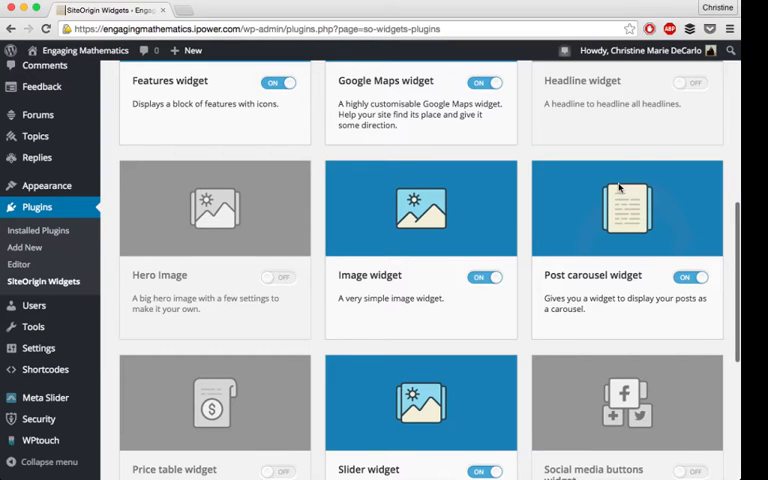
pyautogui.moveTo(648, 276)
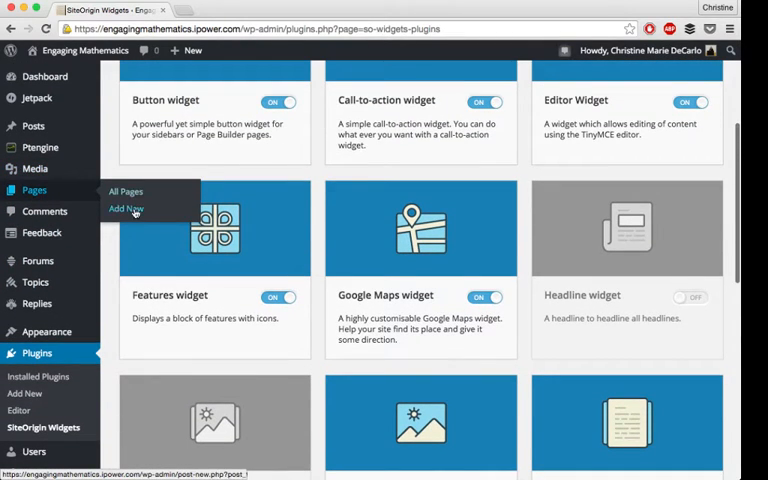
# Create a new page and switch its editor to the Page Builder layout.
pyautogui.click(124, 208)
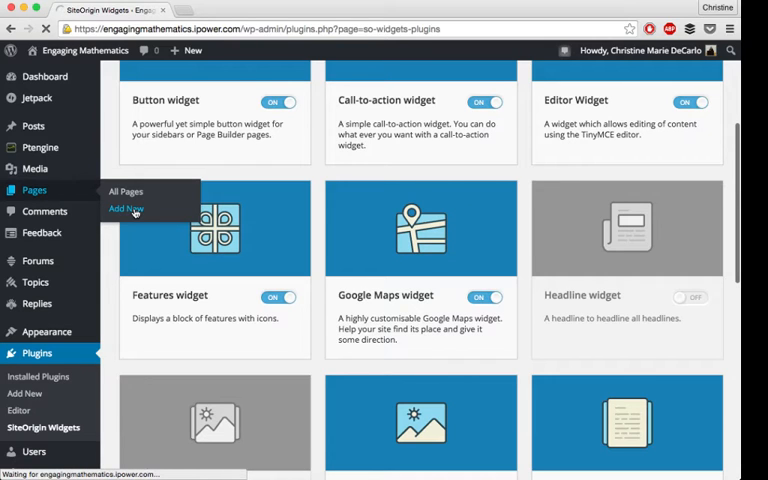
pyautogui.click(124, 208)
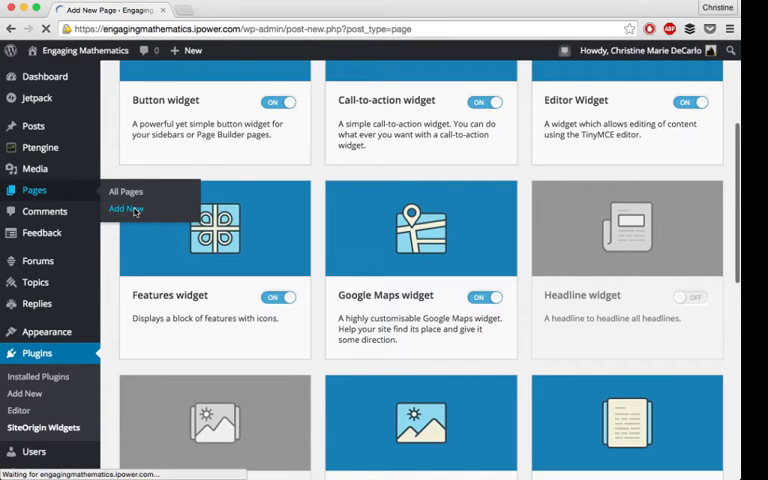
pyautogui.click(124, 208)
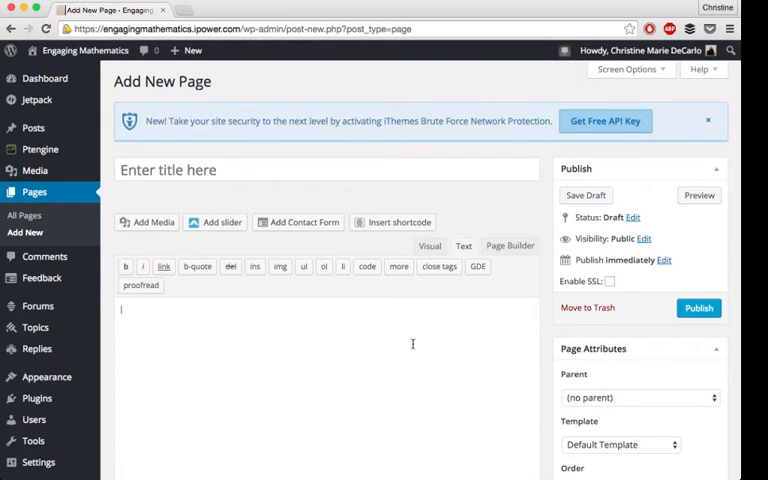
pyautogui.moveTo(350, 384)
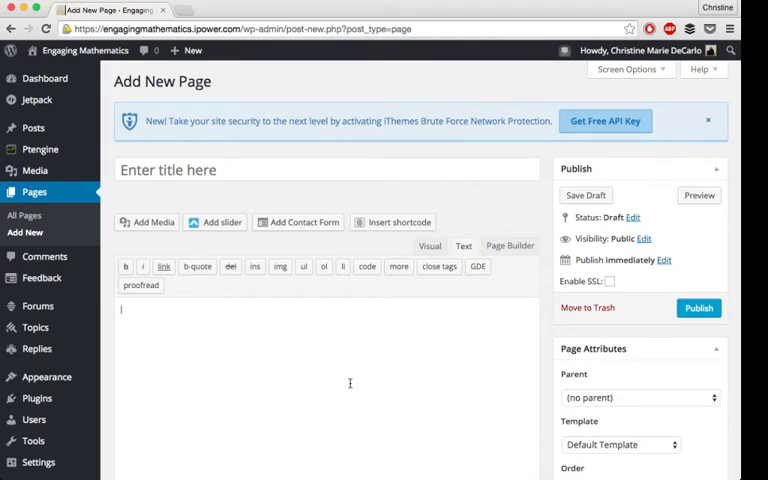
pyautogui.click(510, 244)
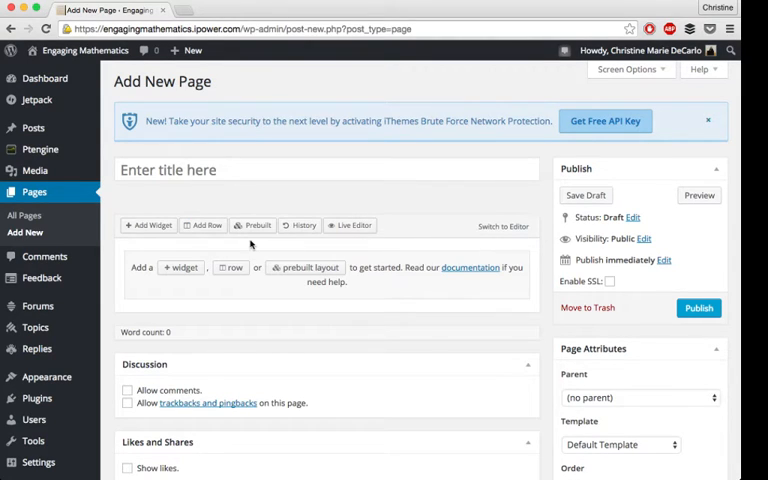
# Add a SiteOrigin Post Carousel widget to the layout and bring up its settings form.
pyautogui.click(148, 224)
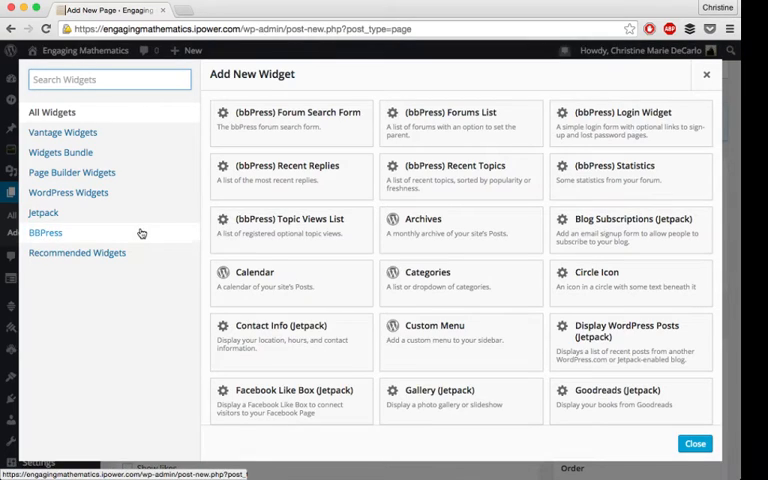
pyautogui.scroll(-3)
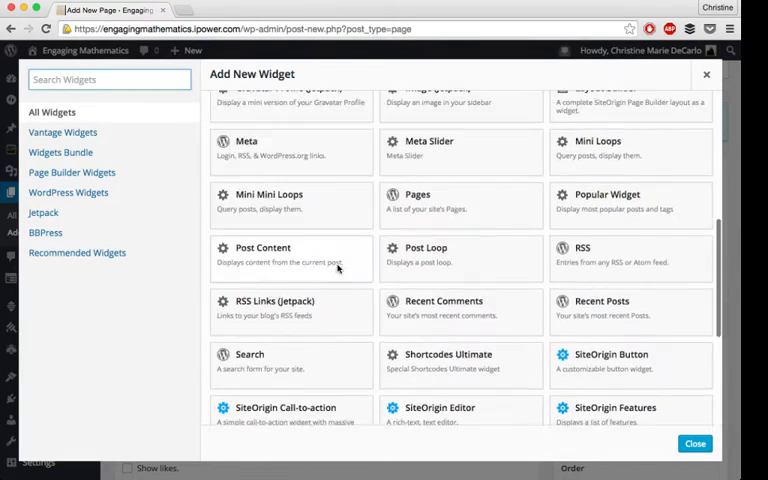
pyautogui.scroll(-3)
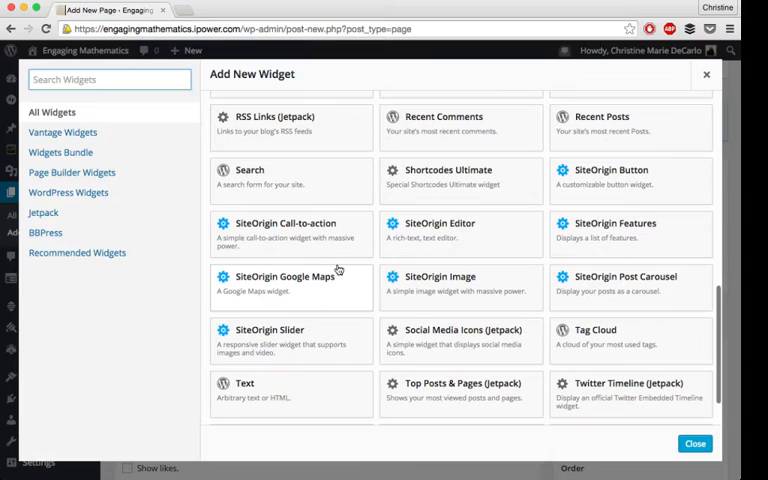
pyautogui.moveTo(556, 276)
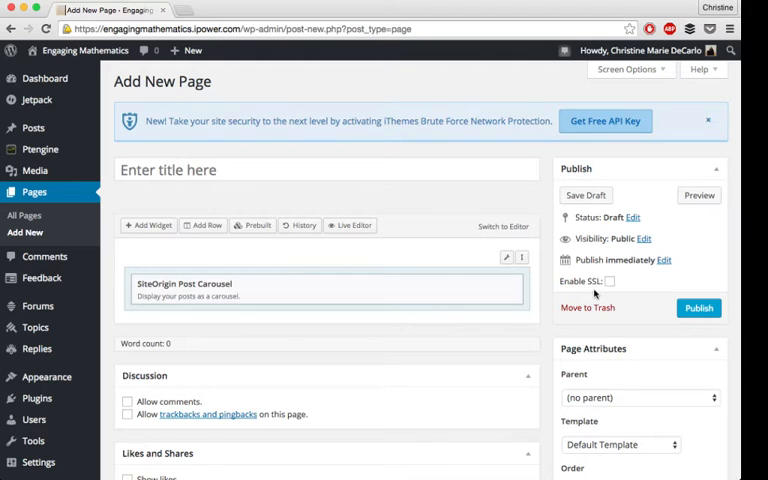
pyautogui.moveTo(388, 304)
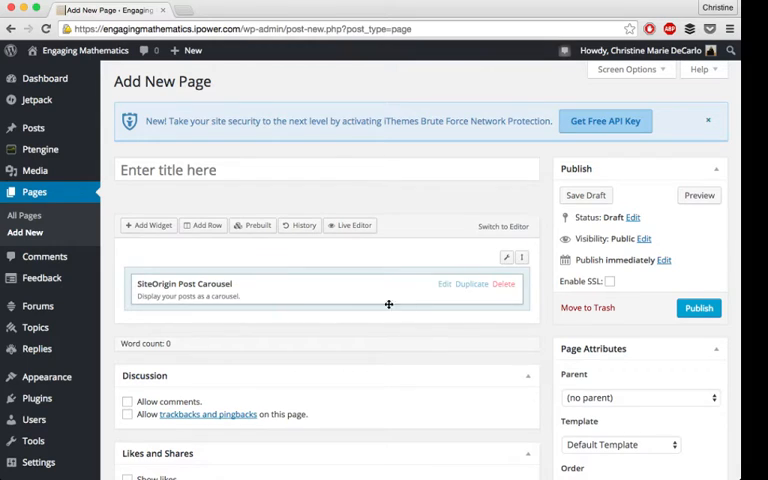
pyautogui.moveTo(444, 296)
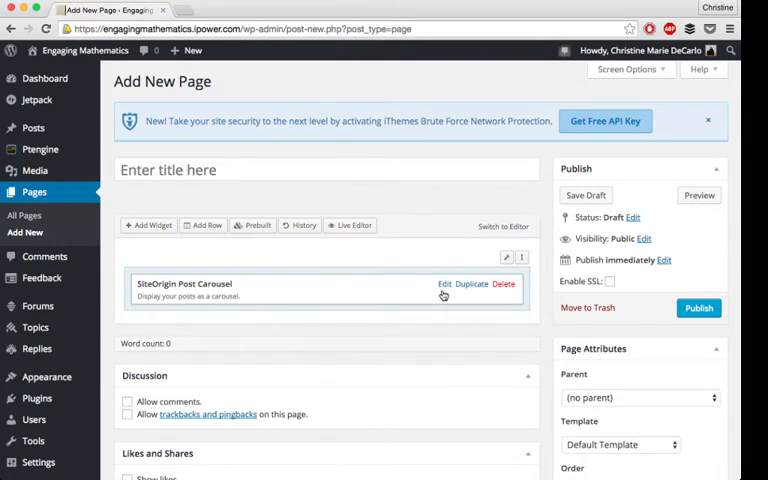
pyautogui.click(444, 284)
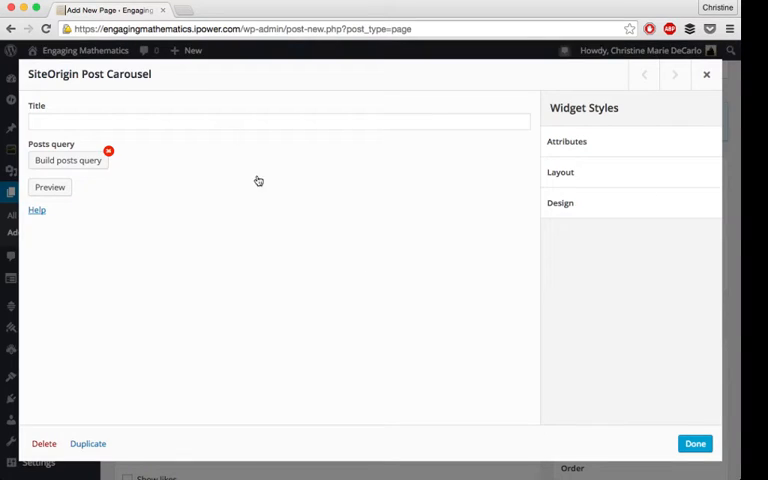
# Title the carousel 'News' and start building its posts query.
pyautogui.click(200, 120)
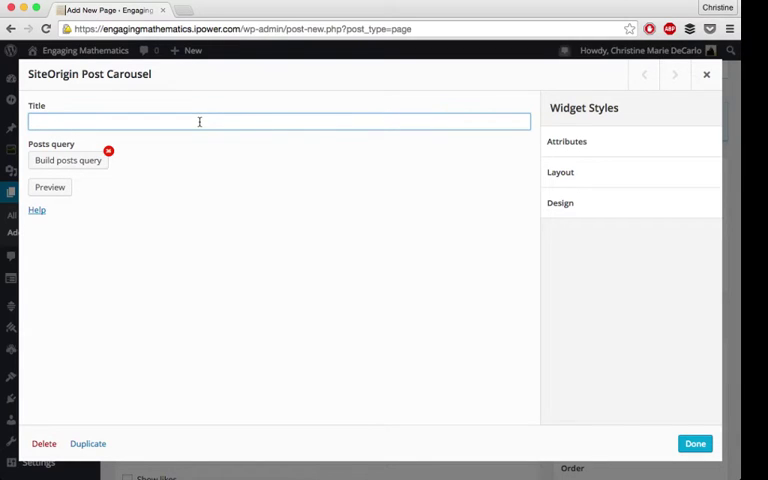
pyautogui.write('News')
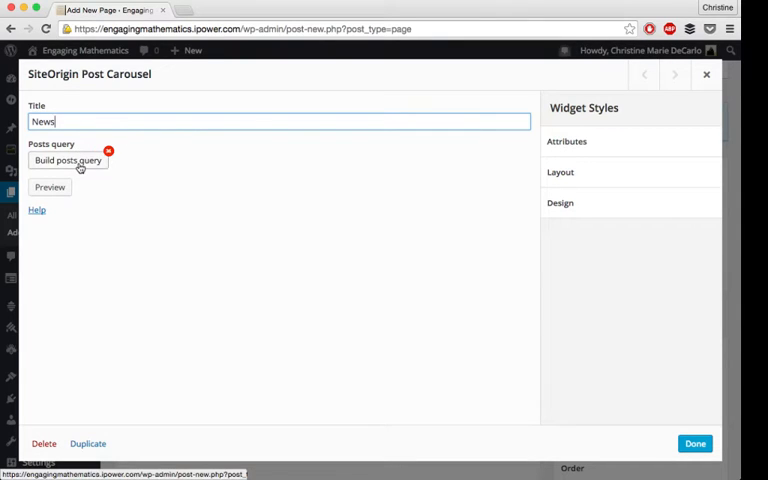
pyautogui.click(68, 160)
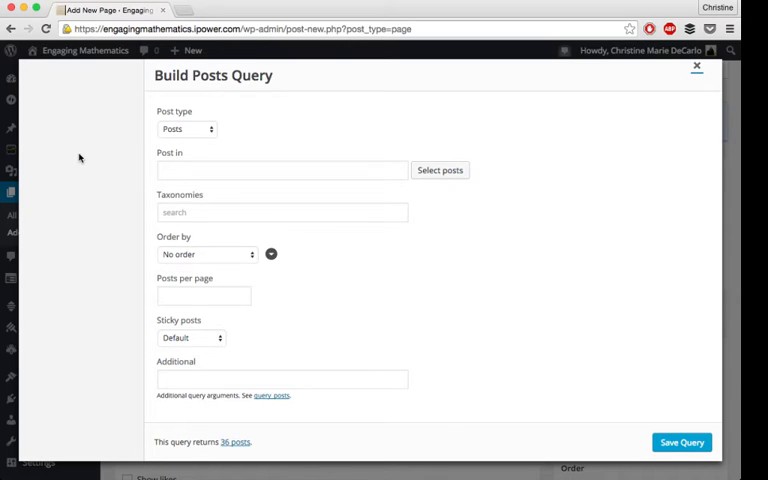
pyautogui.click(186, 128)
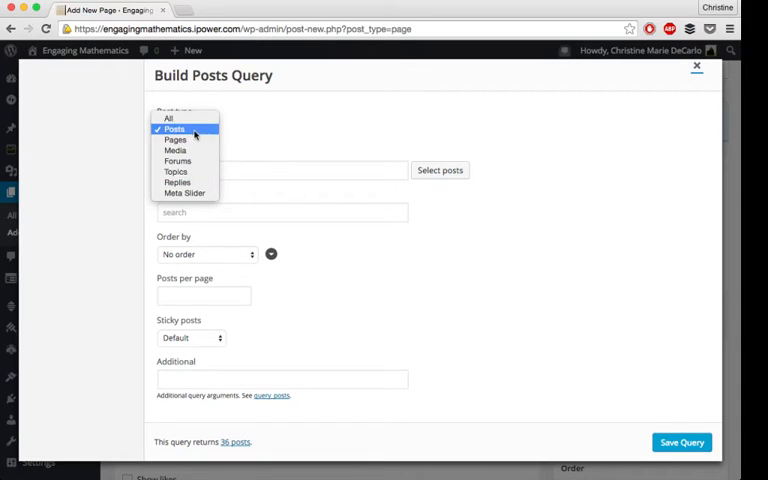
# Keep Posts as the query's post type and order results by published date.
pyautogui.click(174, 128)
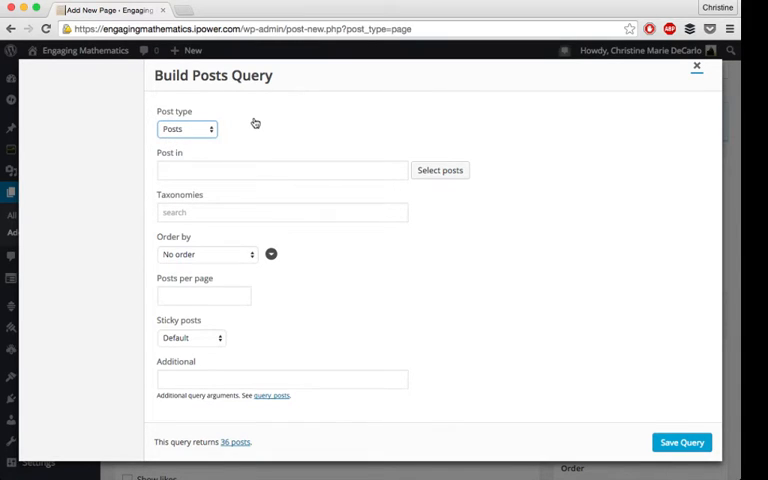
pyautogui.moveTo(440, 170)
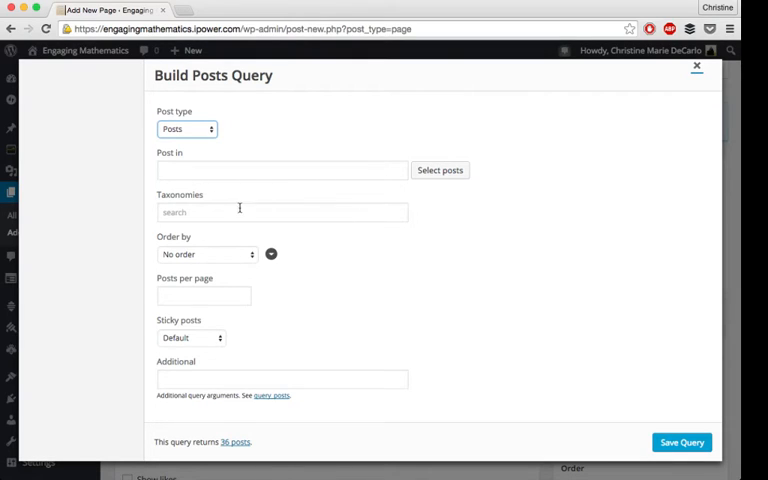
pyautogui.moveTo(224, 256)
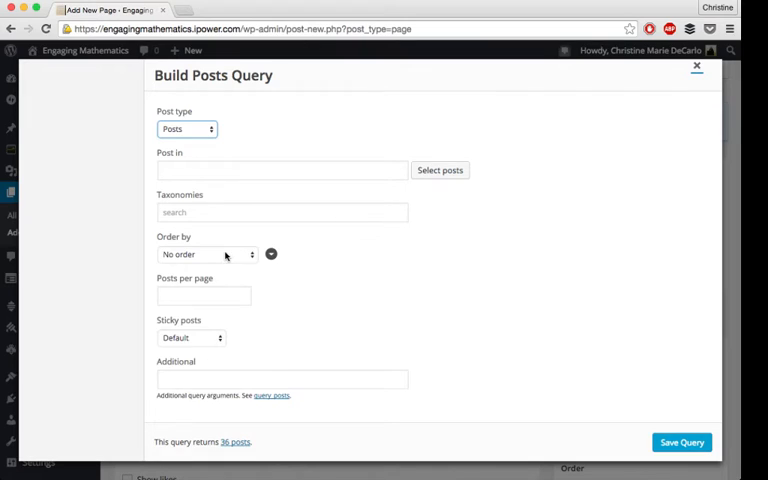
pyautogui.click(204, 254)
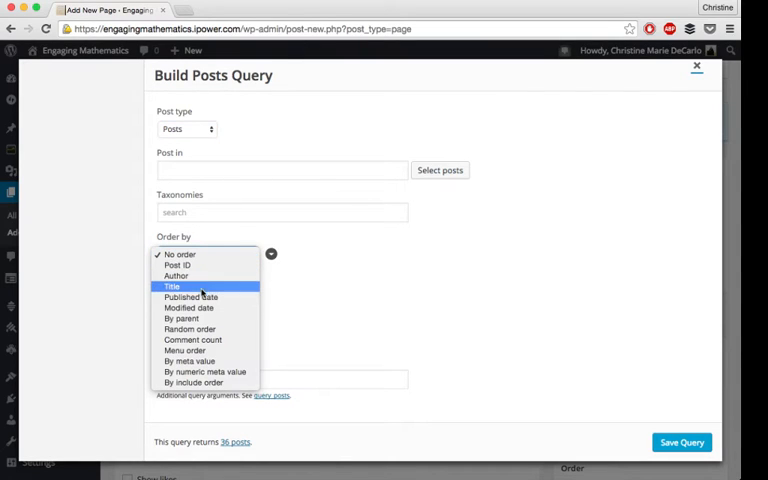
pyautogui.moveTo(204, 296)
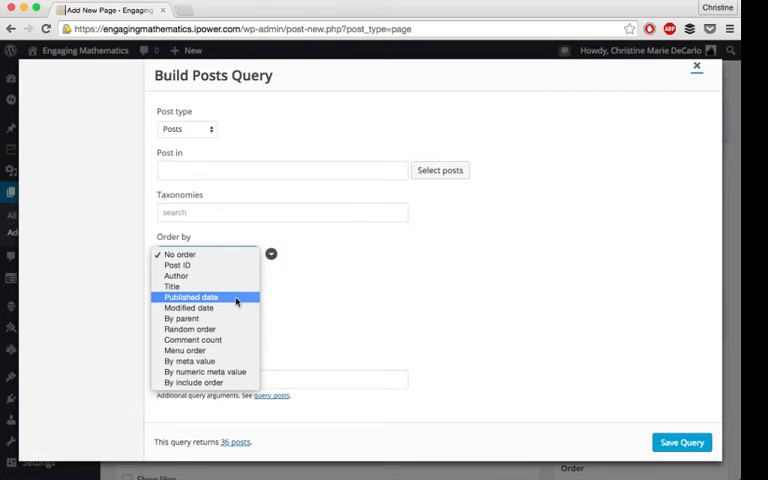
pyautogui.moveTo(184, 350)
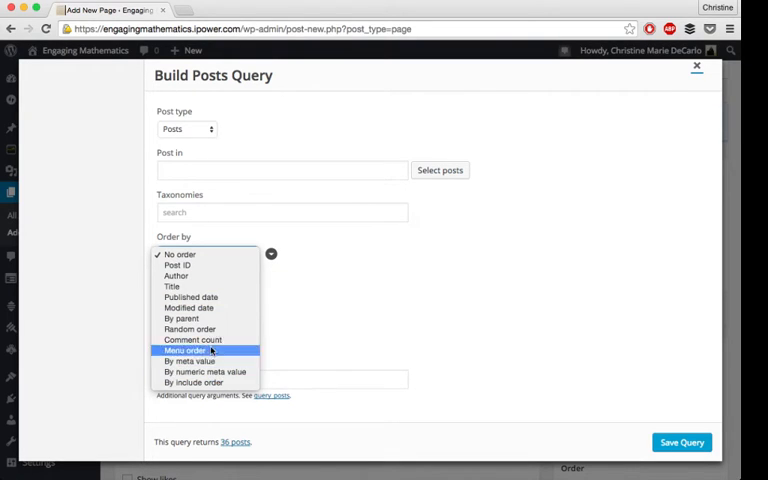
pyautogui.moveTo(190, 296)
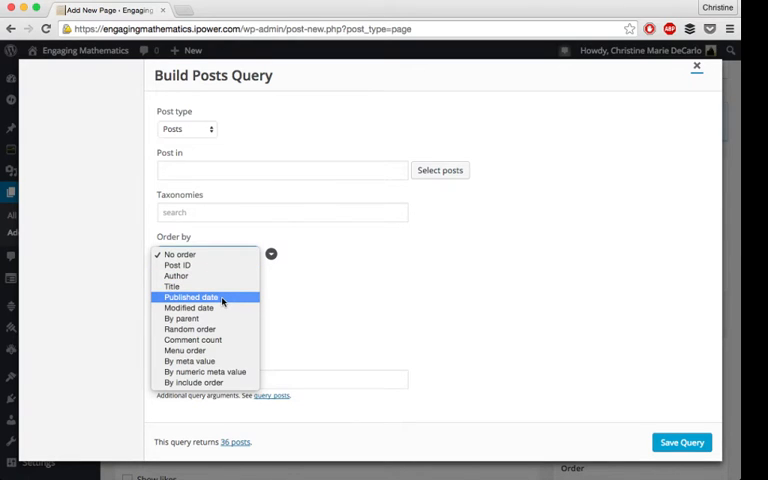
pyautogui.click(190, 296)
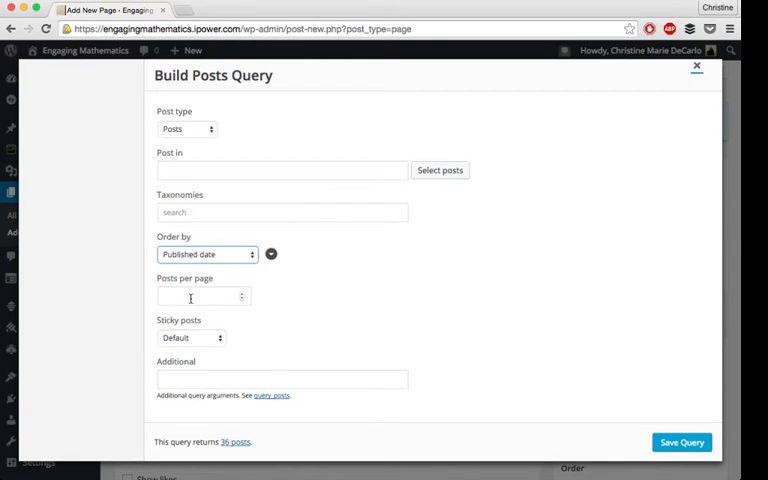
# Limit the query to 3 posts per page with additional argument 'cat=3'.
pyautogui.click(200, 296)
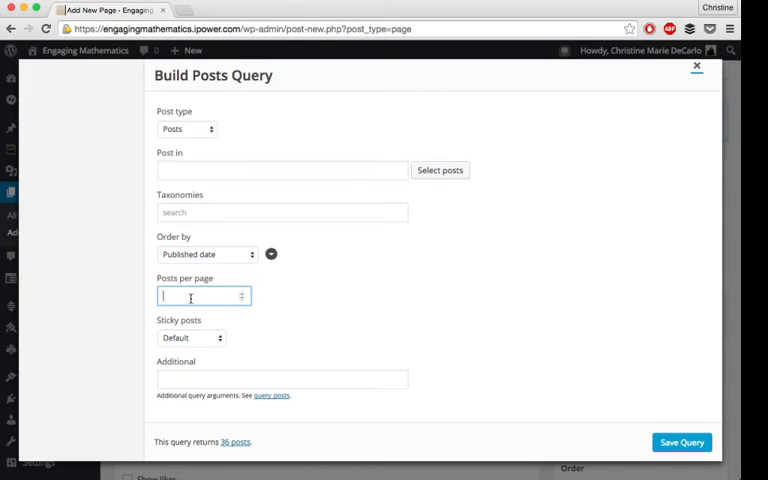
pyautogui.write('3')
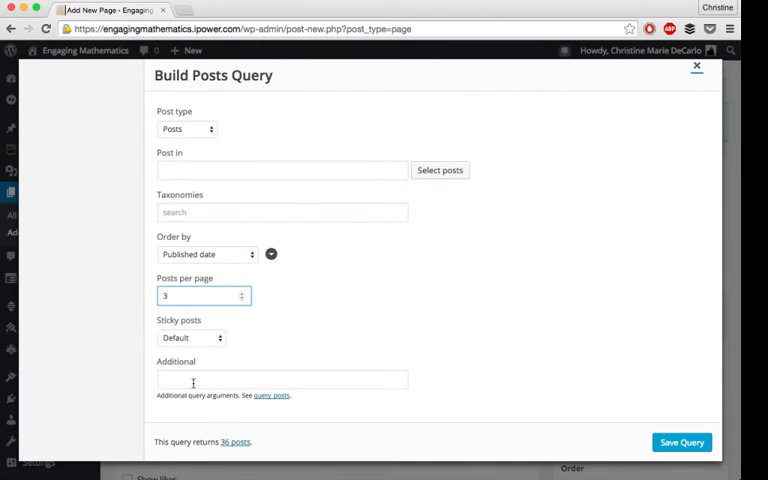
pyautogui.click(280, 380)
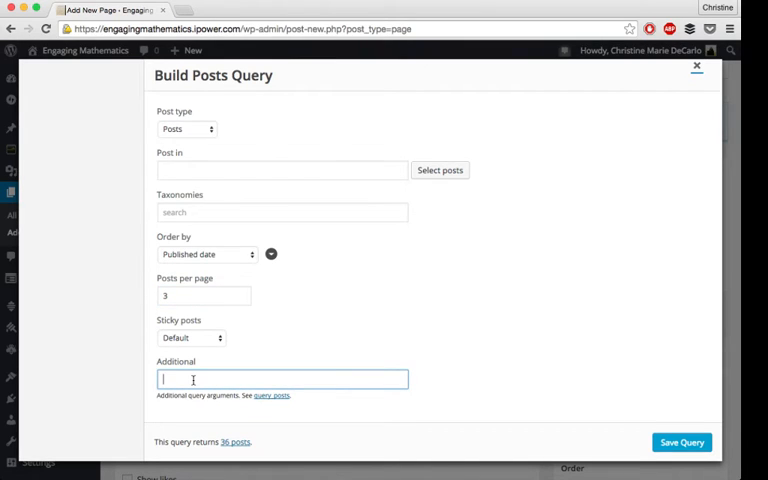
pyautogui.write('cat')
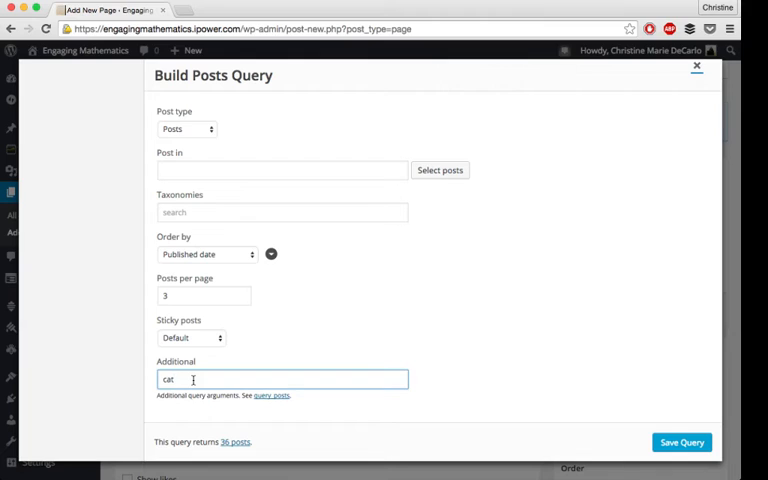
pyautogui.write('=3')
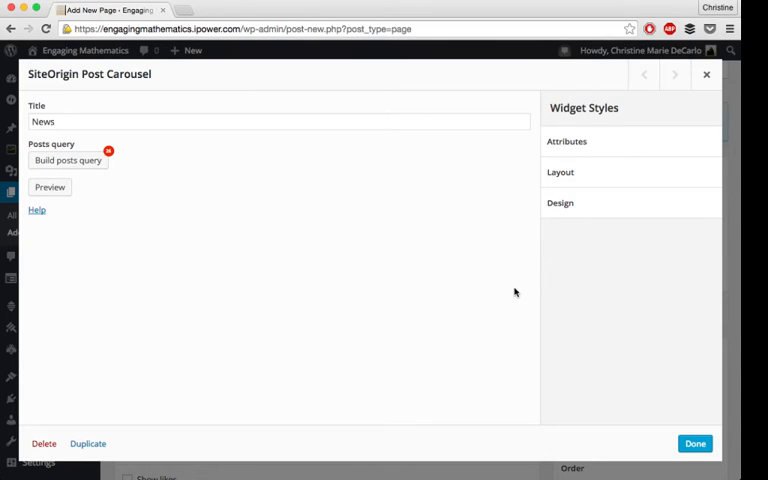
pyautogui.moveTo(440, 296)
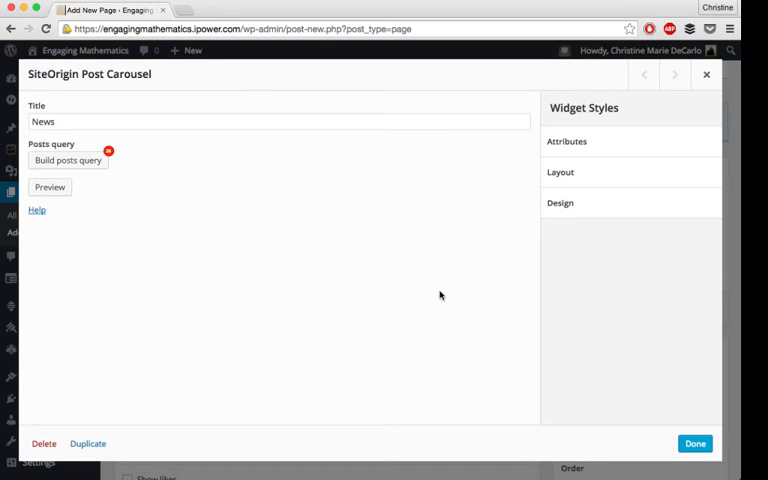
pyautogui.moveTo(368, 344)
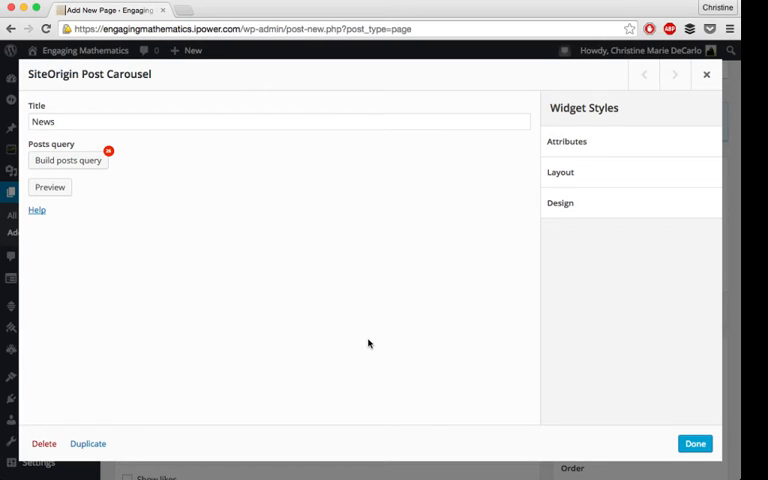
pyautogui.moveTo(388, 344)
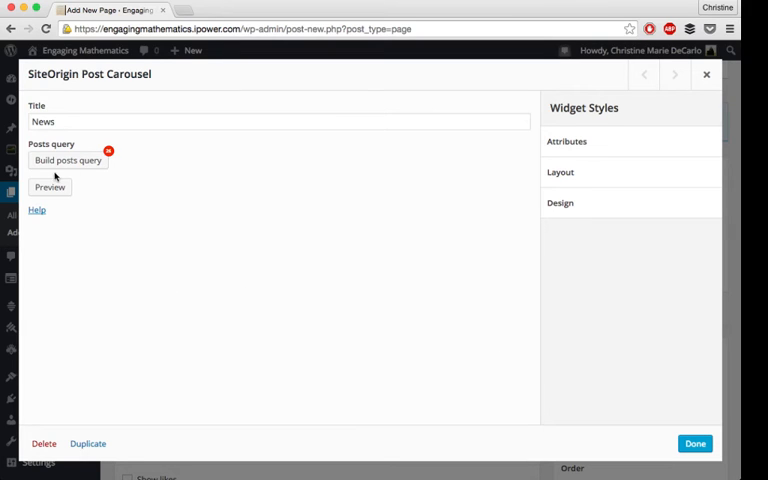
# Preview the carousel's three latest news posts, then close the widget preview.
pyautogui.click(50, 188)
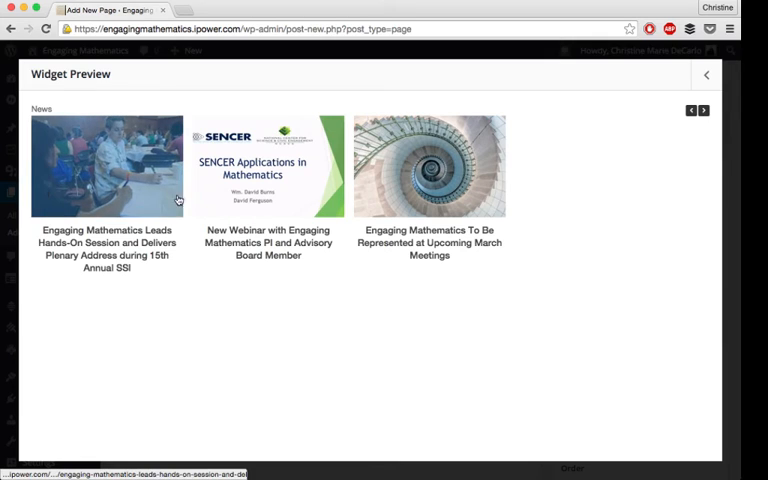
pyautogui.moveTo(434, 202)
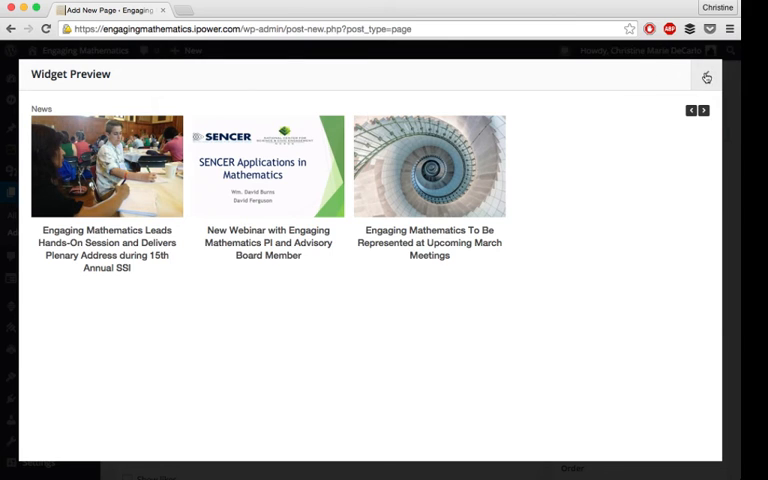
pyautogui.click(706, 76)
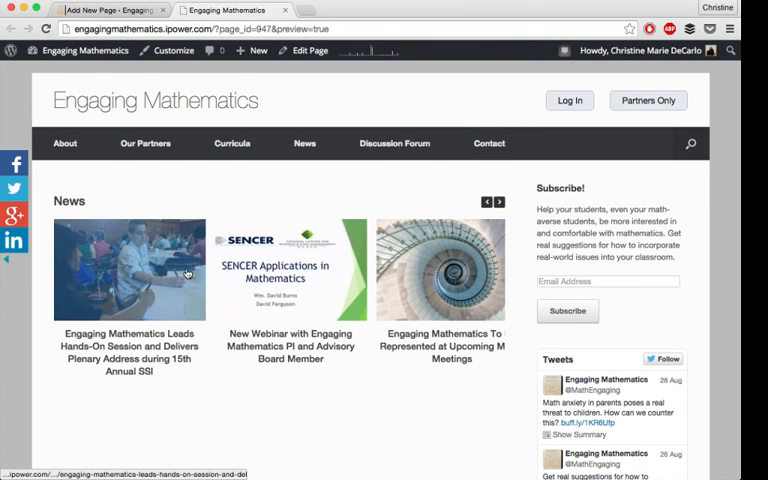
# View the live Engaging Mathematics home page and its News carousel of three posts.
pyautogui.click(84, 50)
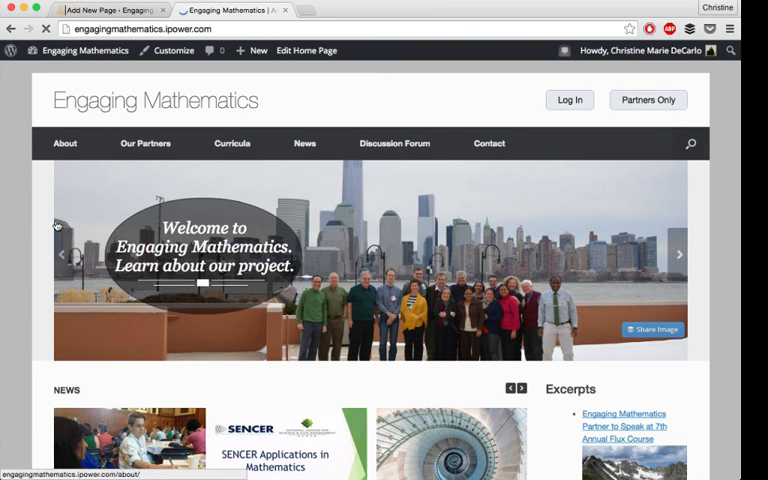
pyautogui.scroll(-3)
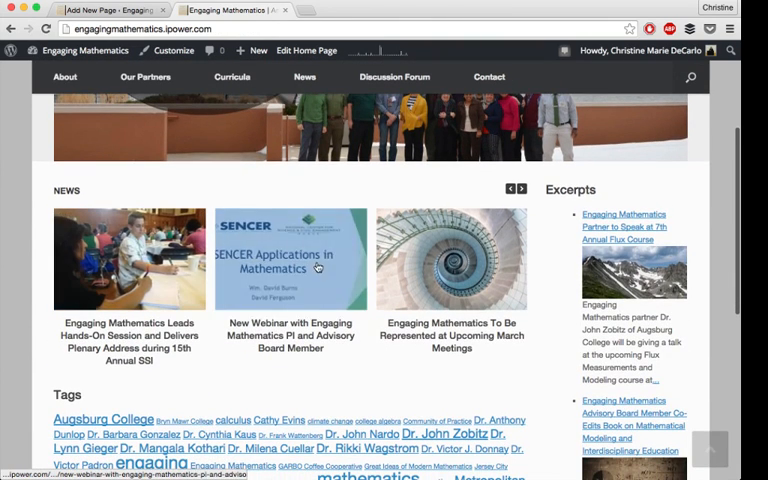